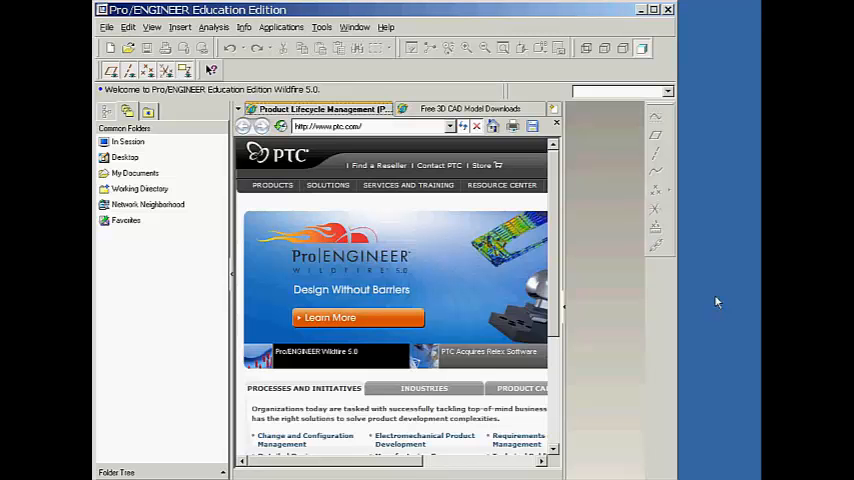
{"action": "mouse_move", "coordinate": [590, 312]}
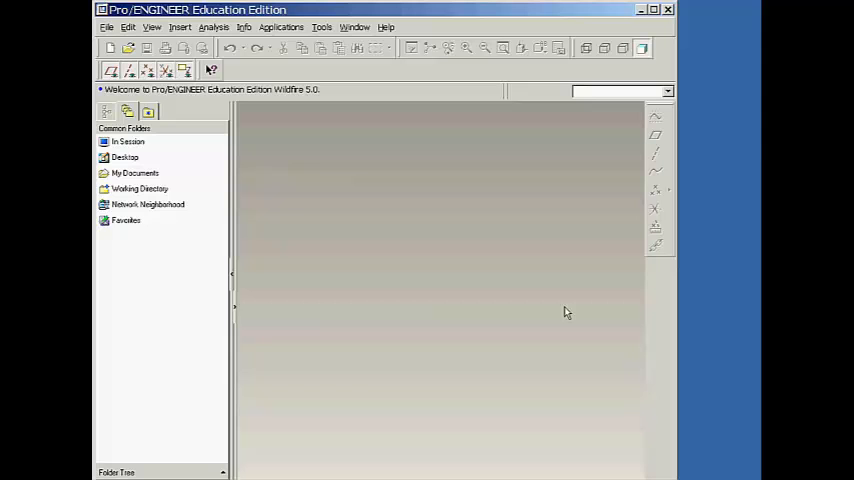
{"action": "mouse_move", "coordinate": [252, 280]}
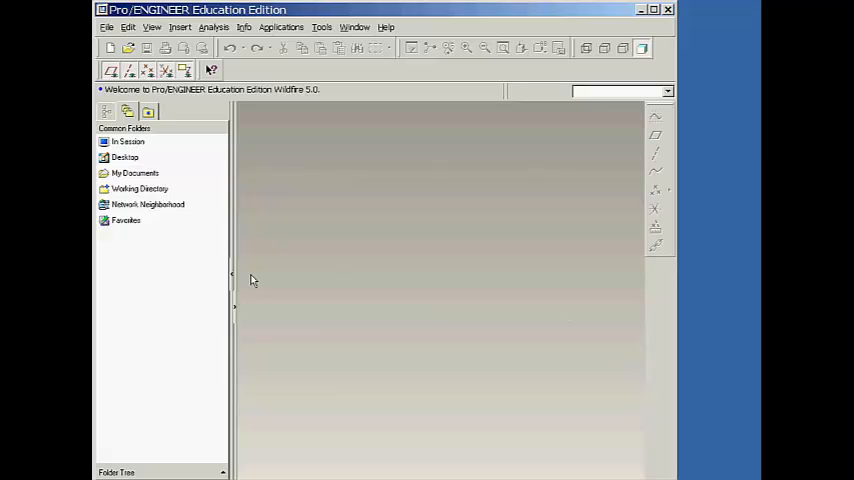
{"action": "mouse_move", "coordinate": [234, 280]}
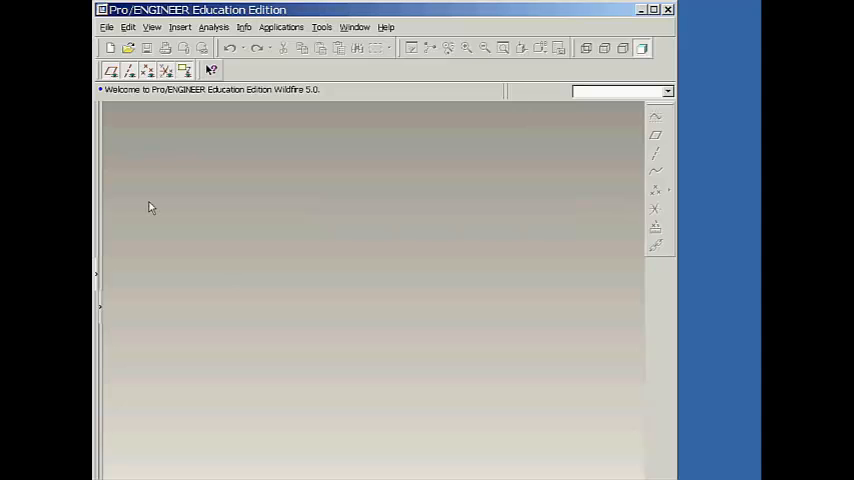
{"action": "mouse_move", "coordinate": [118, 136]}
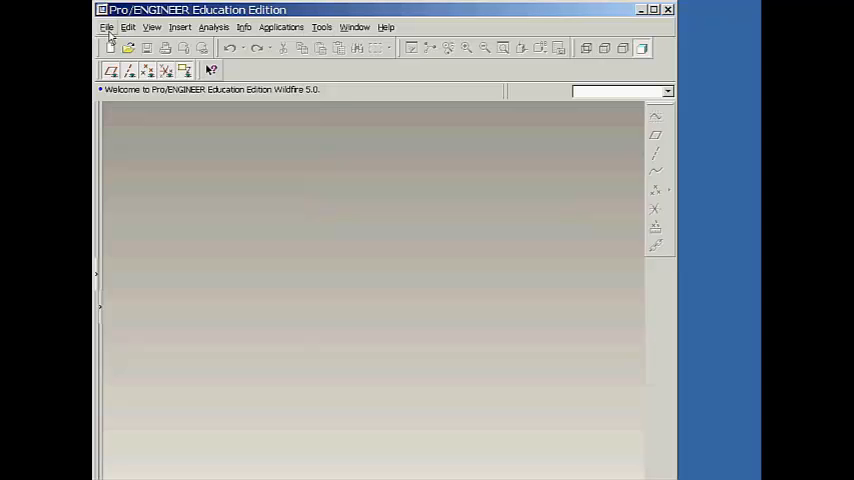
{"action": "left_click", "coordinate": [106, 28]}
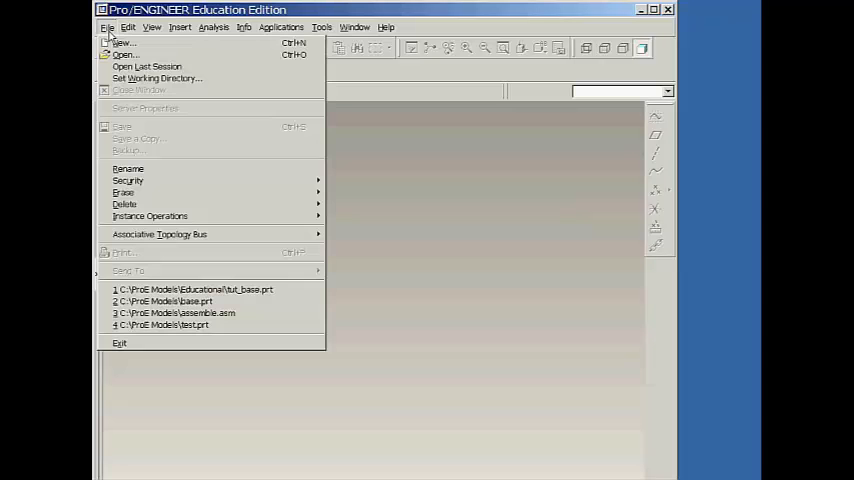
{"action": "left_click", "coordinate": [128, 28]}
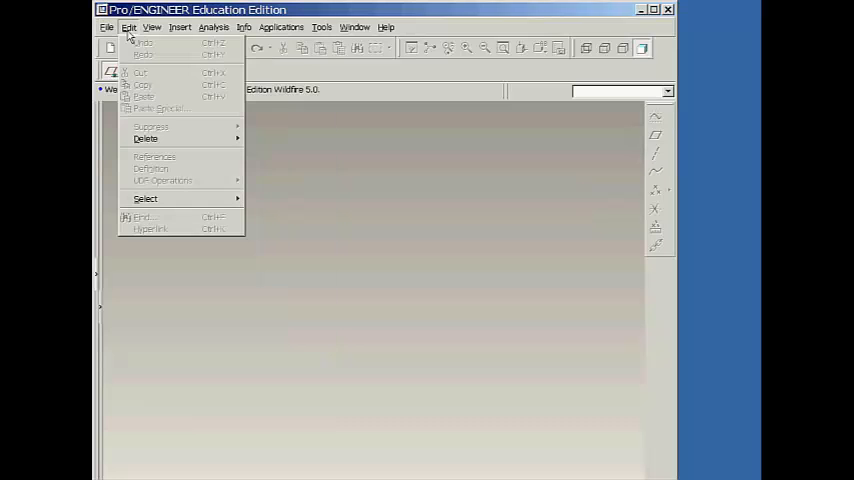
{"action": "left_click", "coordinate": [152, 28]}
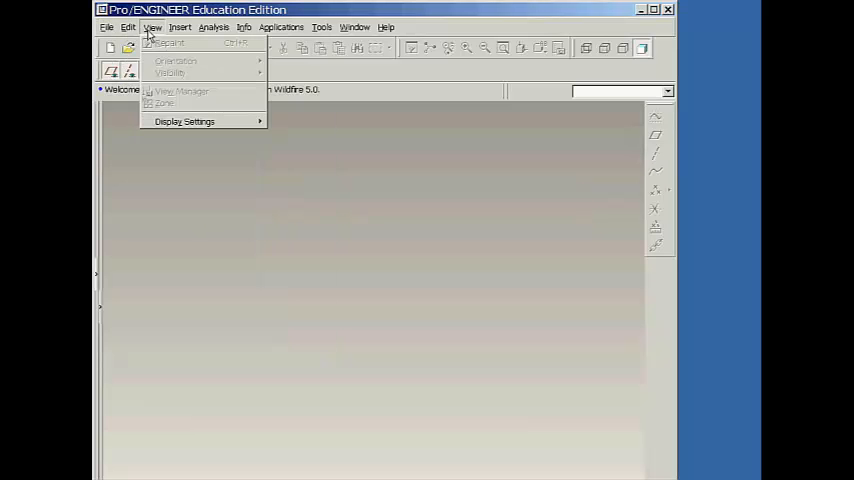
{"action": "left_click", "coordinate": [180, 28]}
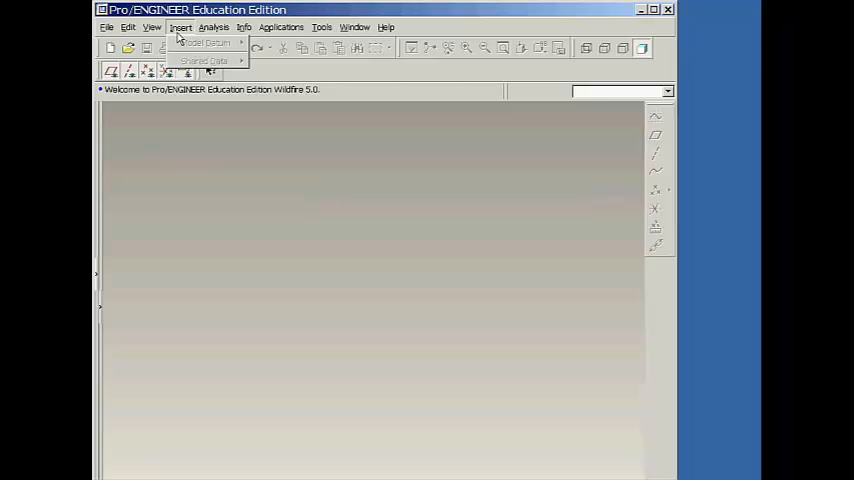
{"action": "mouse_move", "coordinate": [230, 48]}
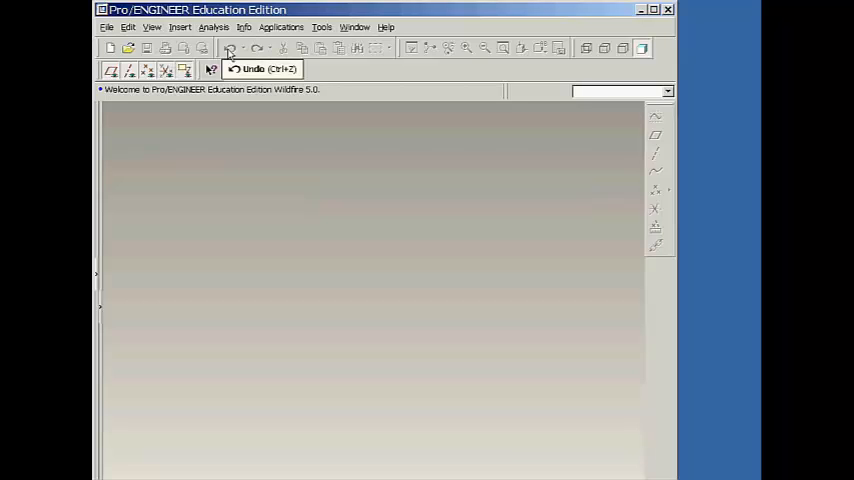
{"action": "mouse_move", "coordinate": [258, 52]}
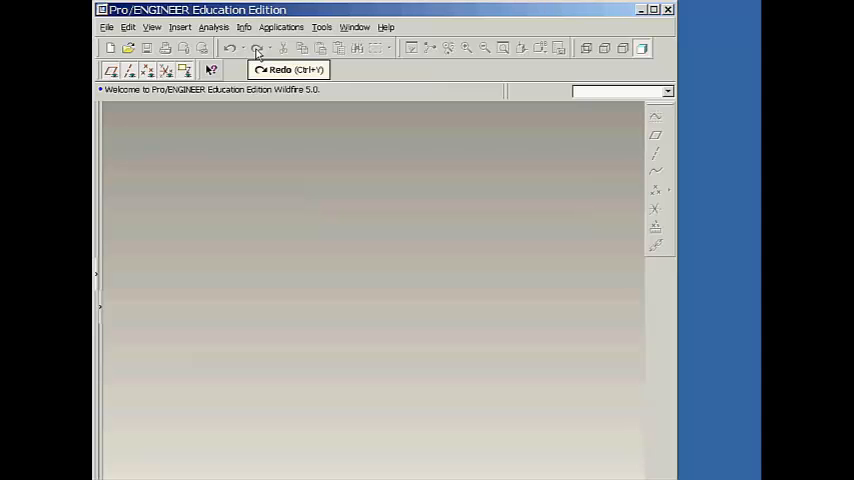
{"action": "mouse_move", "coordinate": [410, 48]}
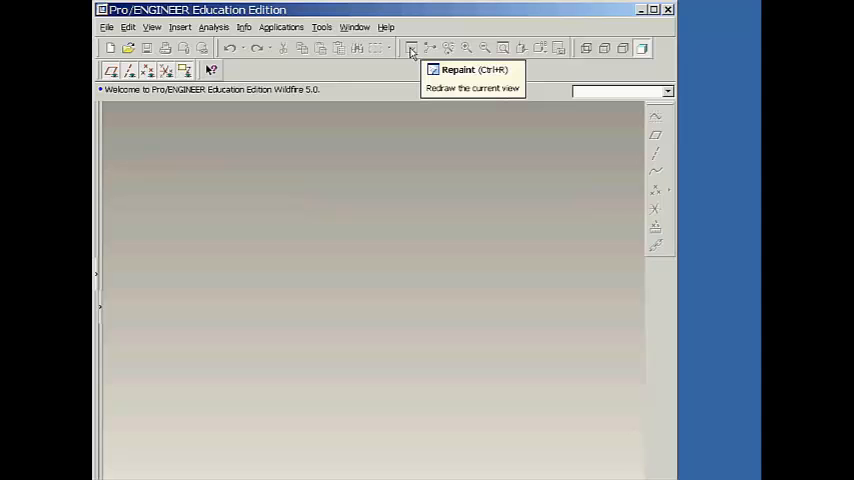
{"action": "mouse_move", "coordinate": [588, 48]}
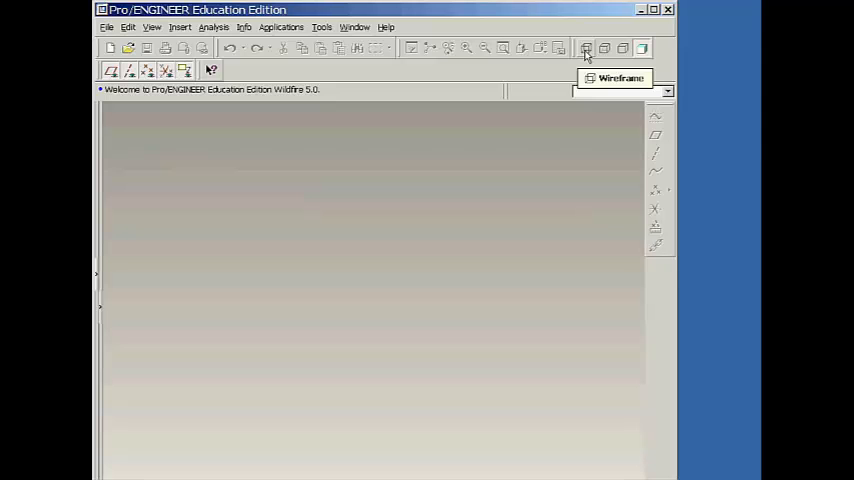
{"action": "mouse_move", "coordinate": [444, 86]}
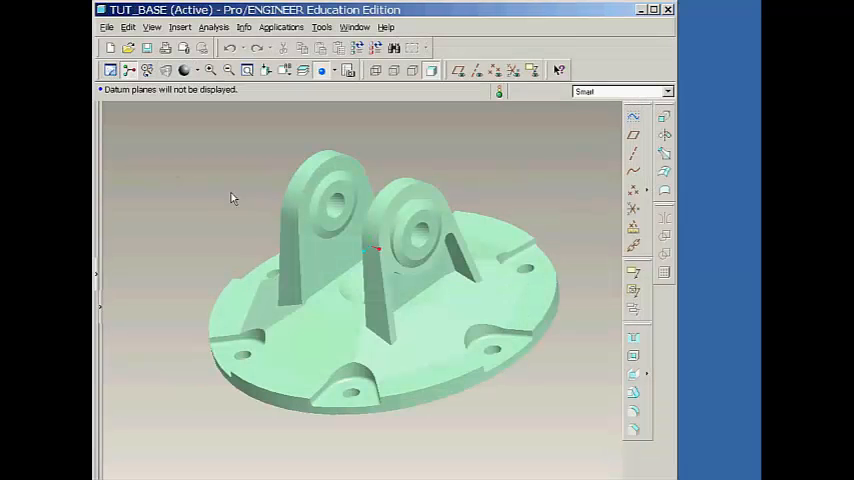
Spin the TUT_BASE part to expose its underside and lugs, then pan it lower in the view.
{"action": "left_click_drag", "start_coordinate": [370, 246], "coordinate": [264, 184]}
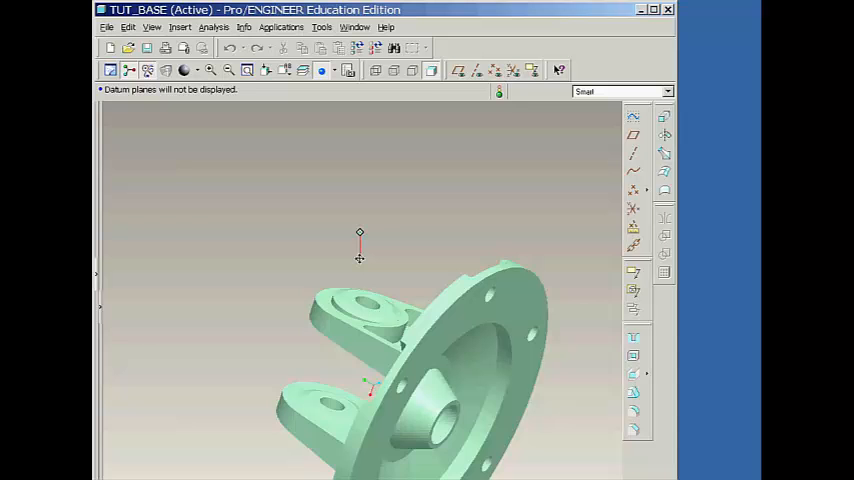
{"action": "left_click_drag", "start_coordinate": [360, 256], "coordinate": [368, 312]}
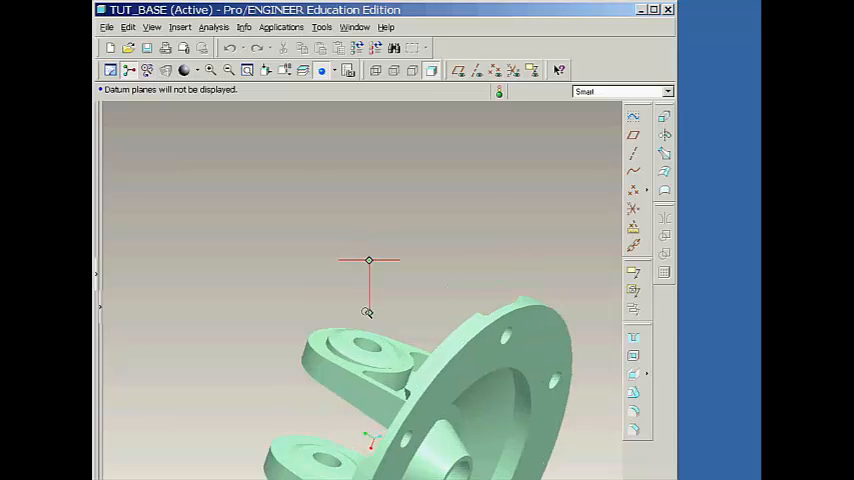